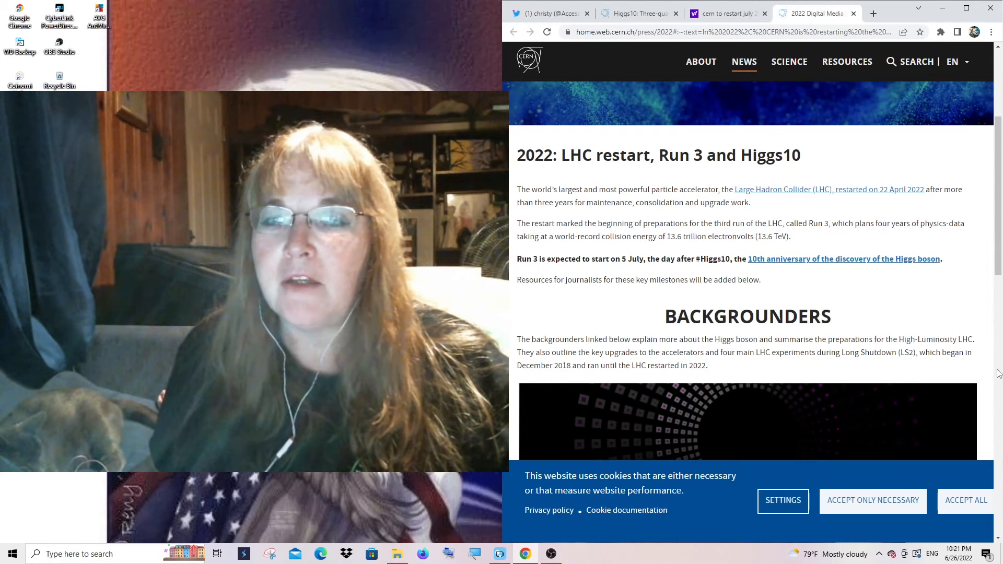
{"action": "scroll", "scroll_direction": "down", "scroll_amount": 3}
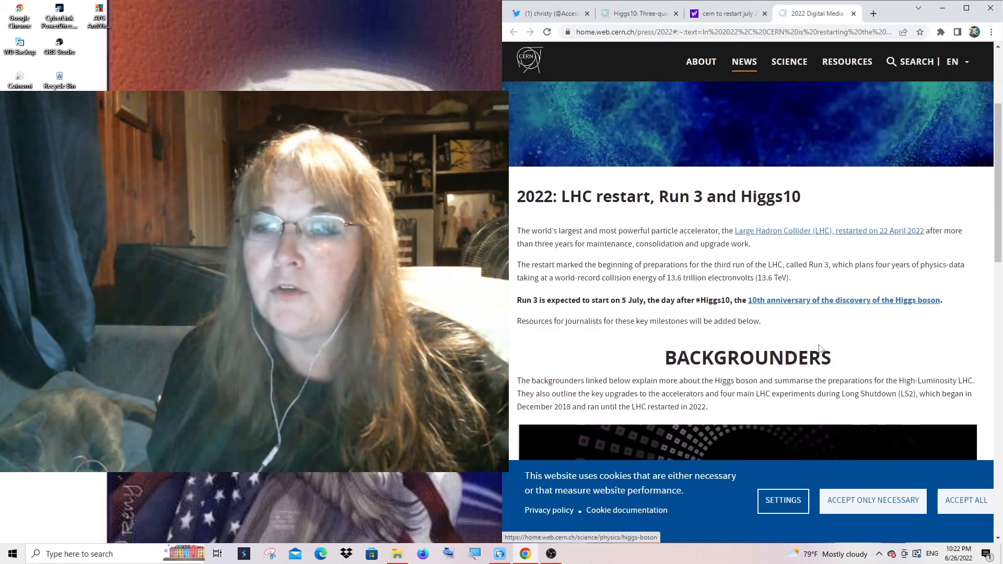
{"action": "scroll", "scroll_direction": "down", "scroll_amount": 3}
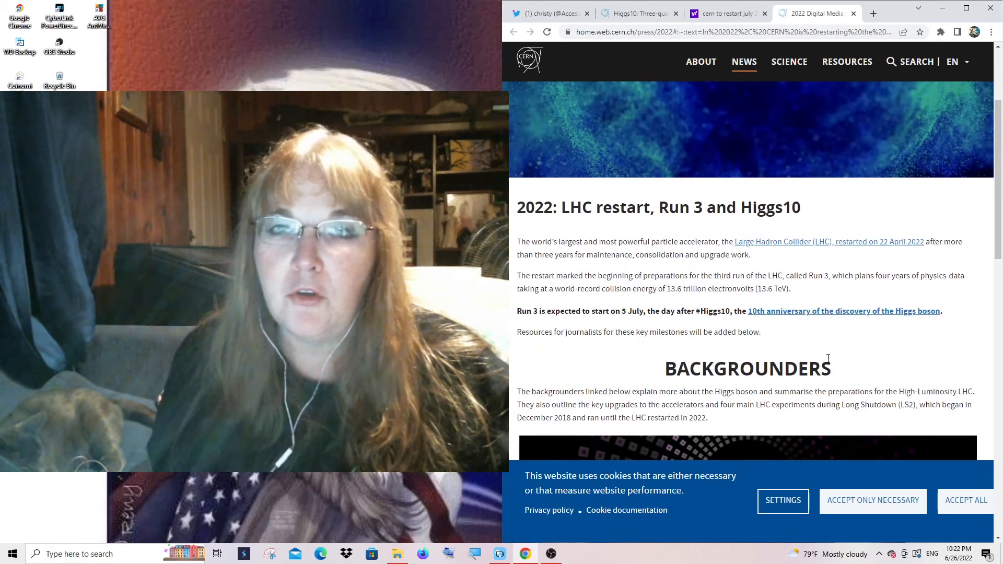